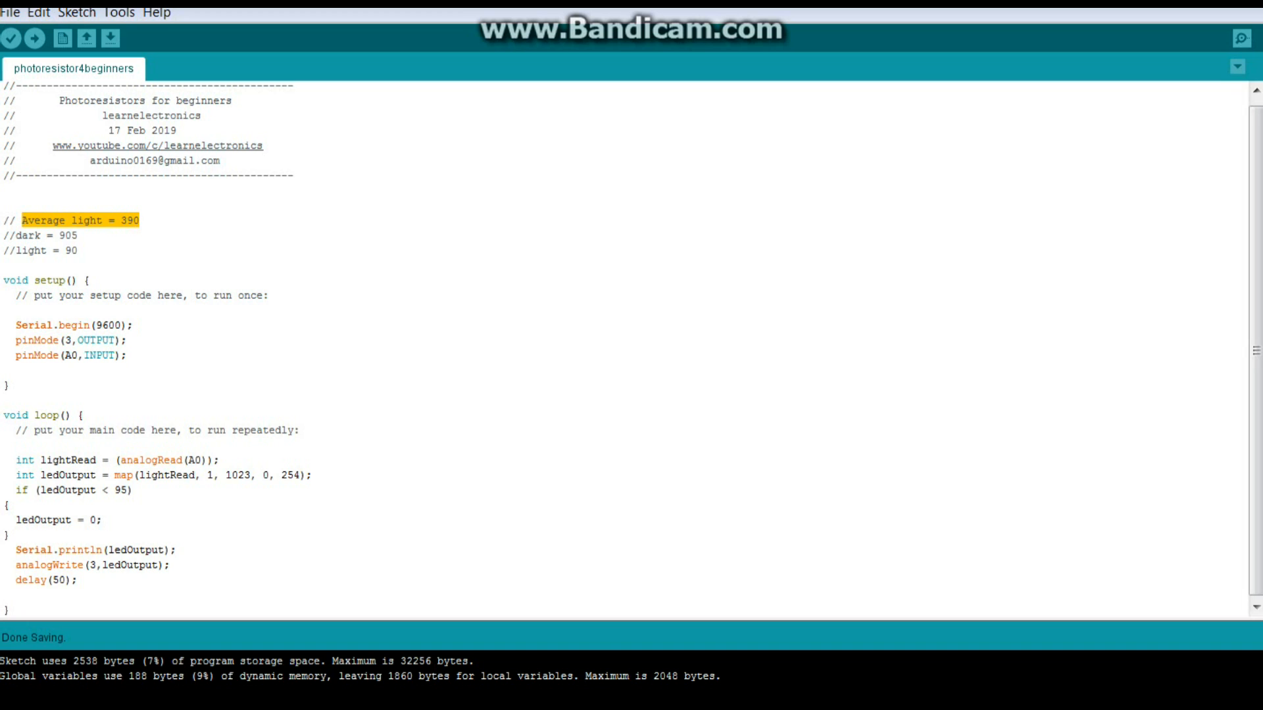
double_click(41, 236)
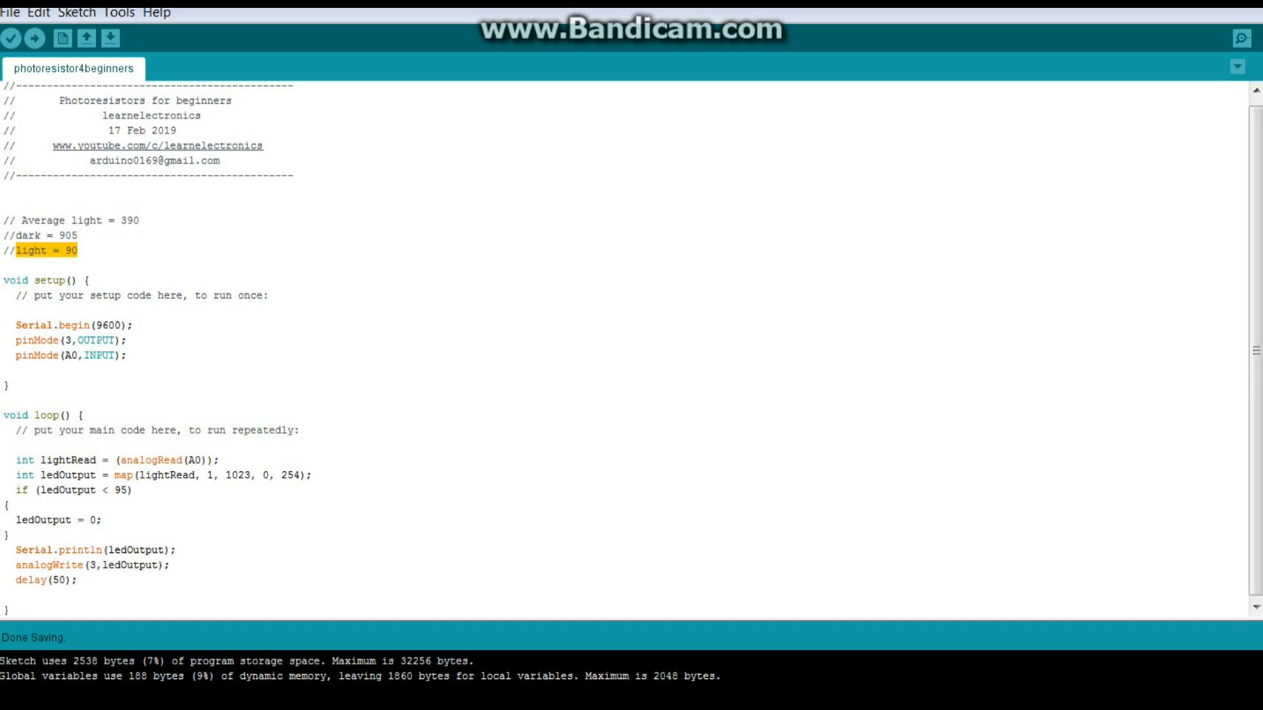
double_click(53, 325)
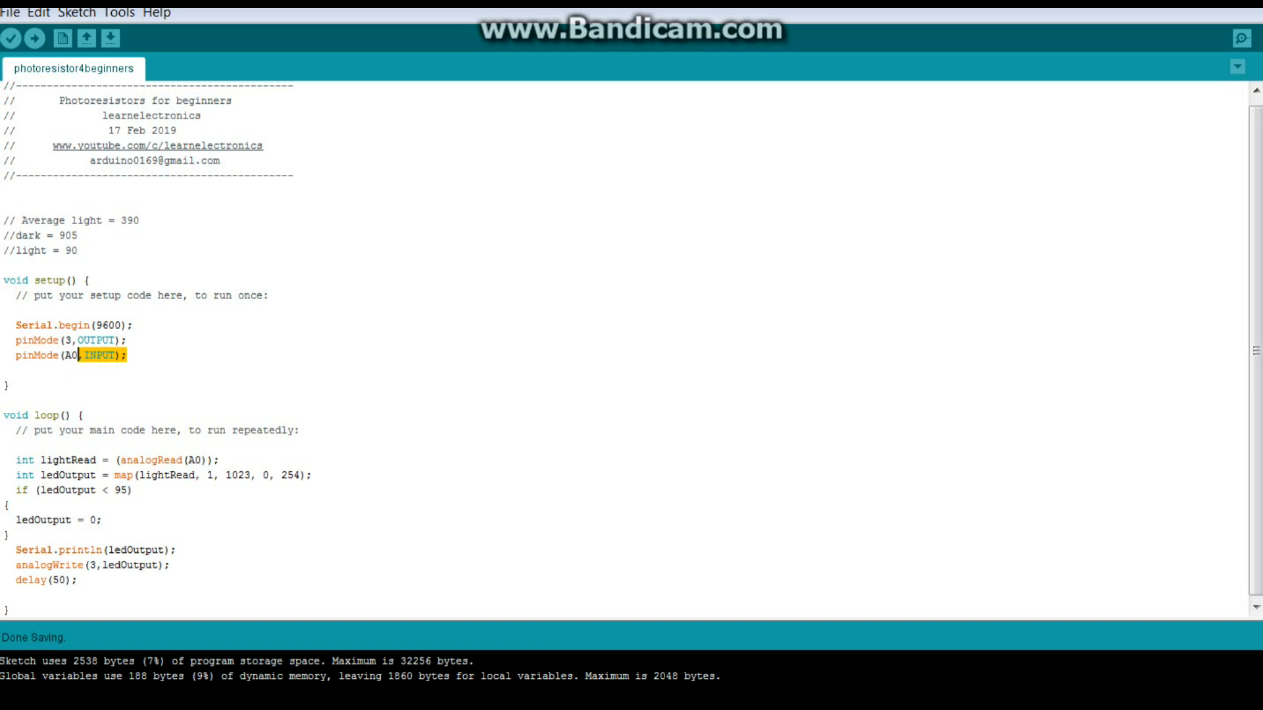
triple_click(63, 356)
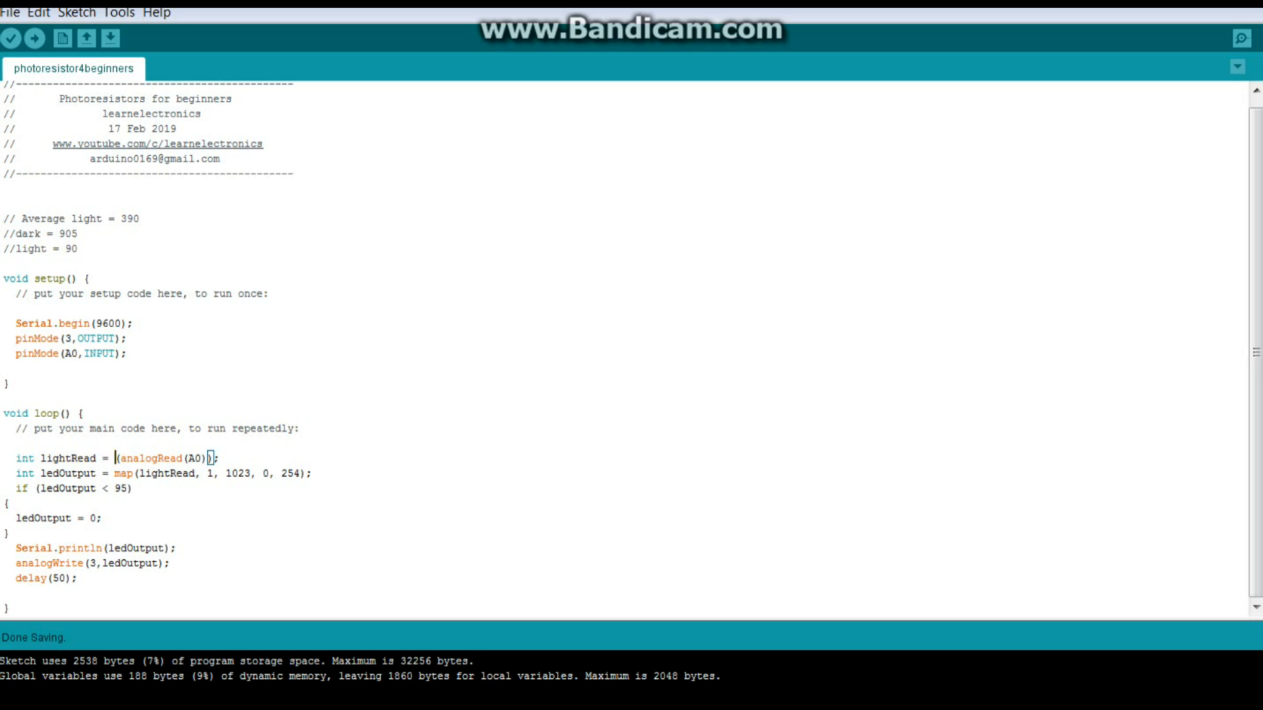
double_click(156, 458)
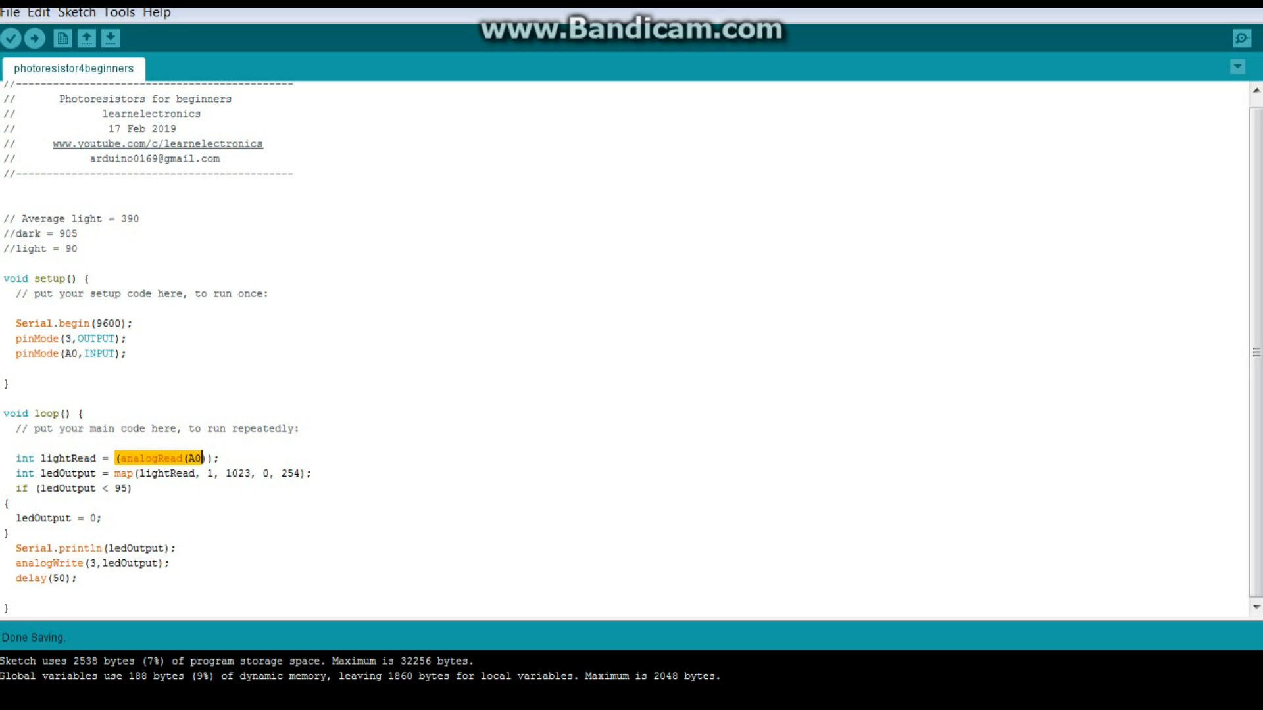
click(4, 444)
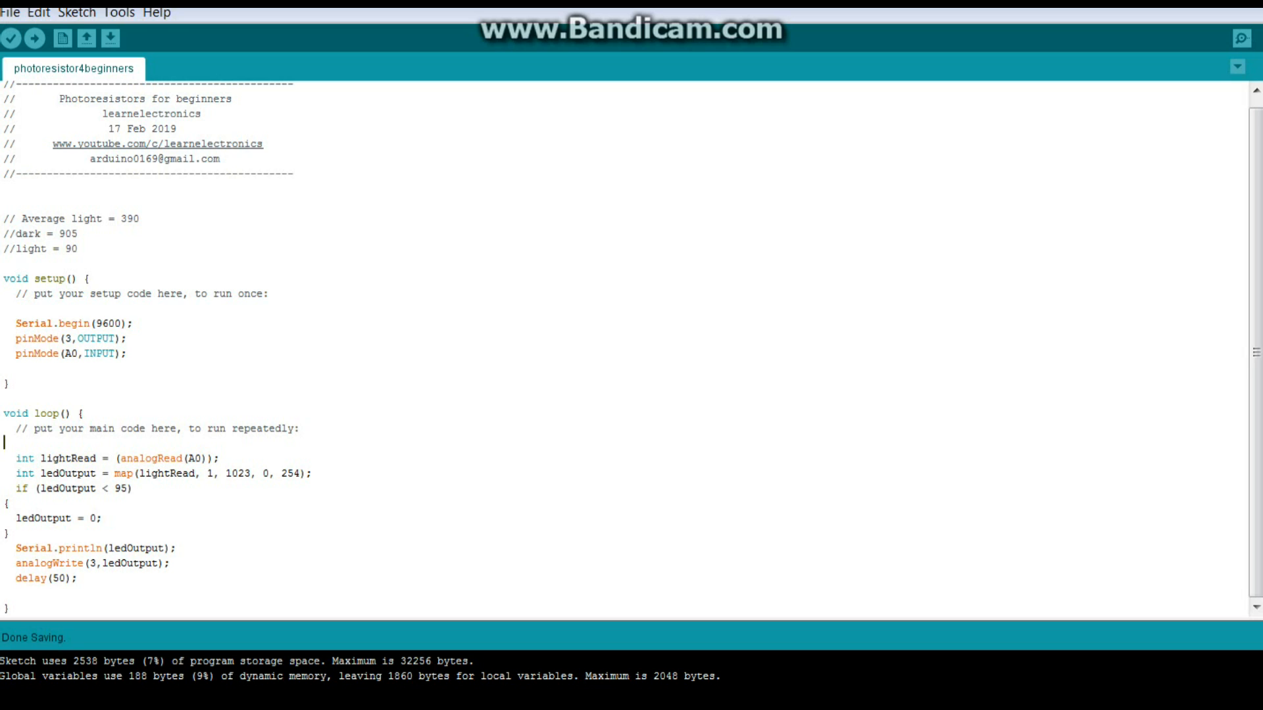
double_click(62, 474)
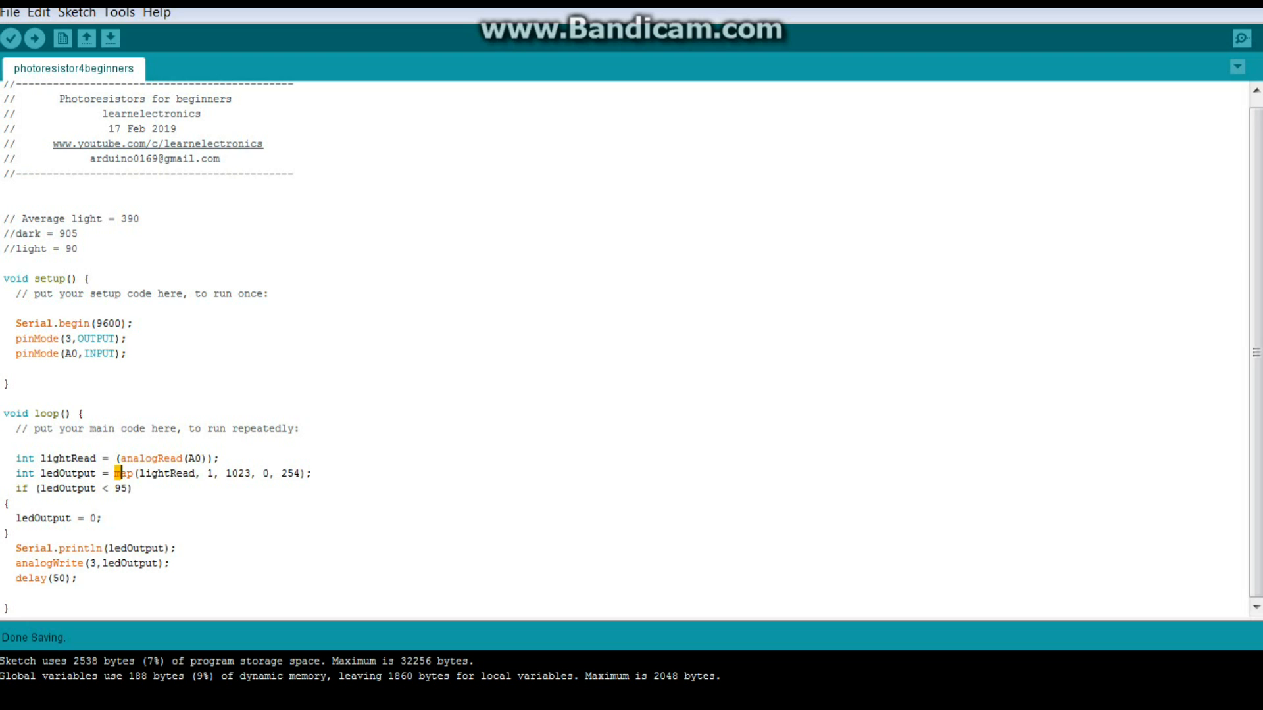
double_click(153, 474)
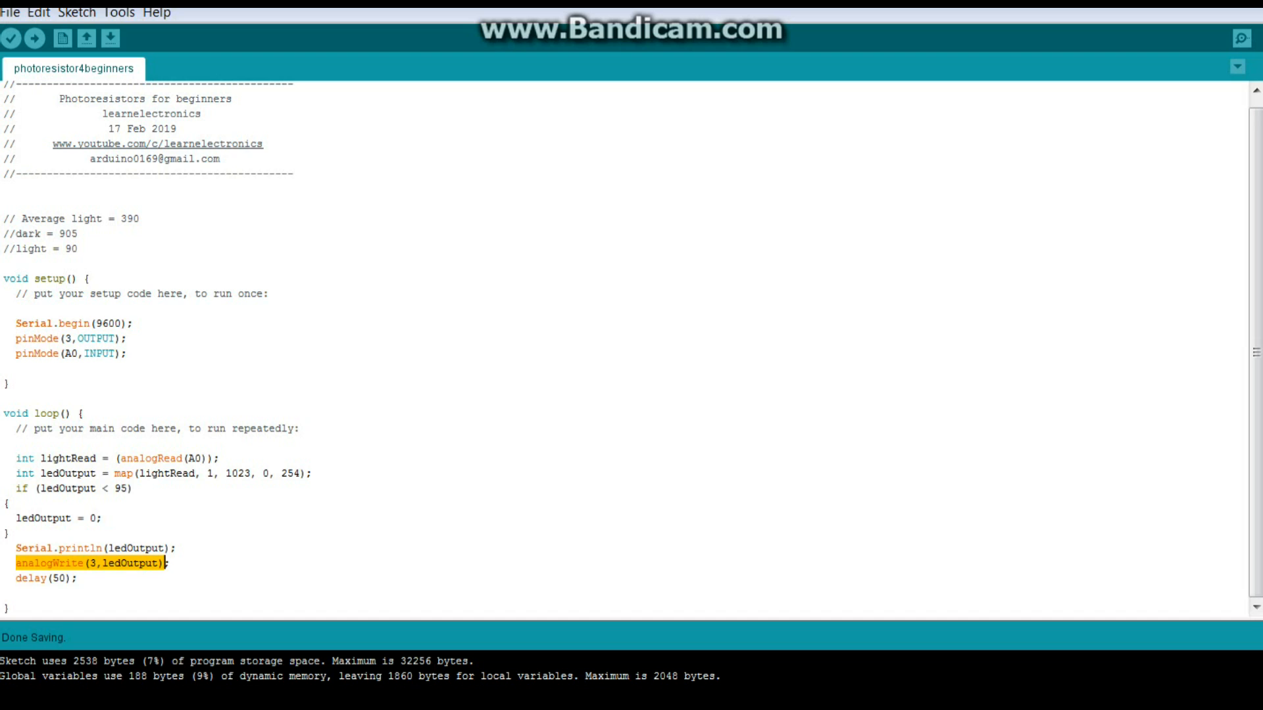
click(57, 579)
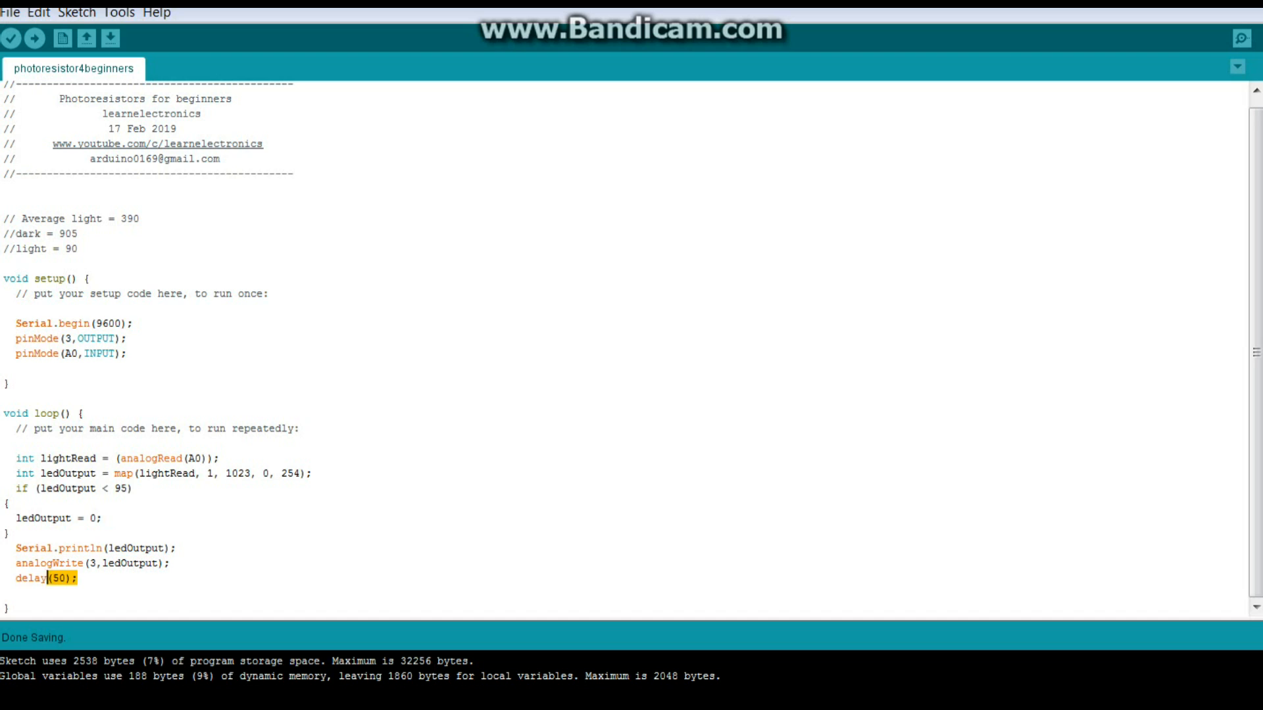
double_click(30, 579)
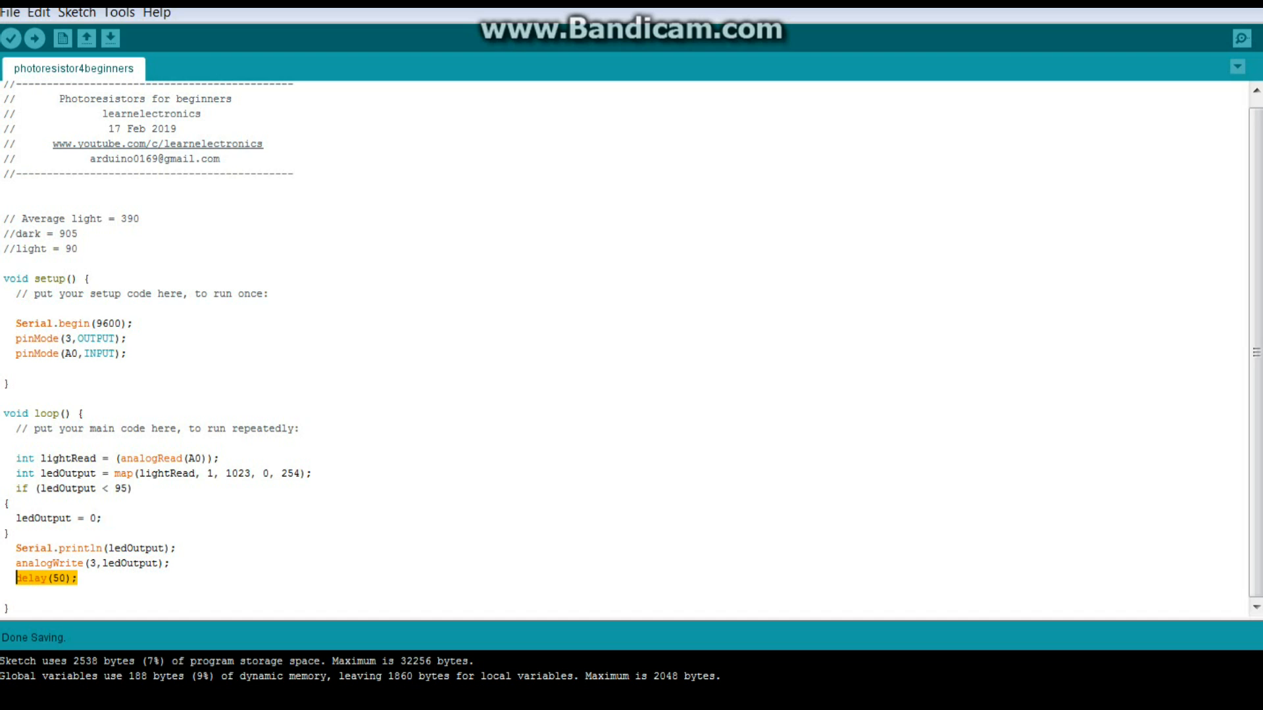